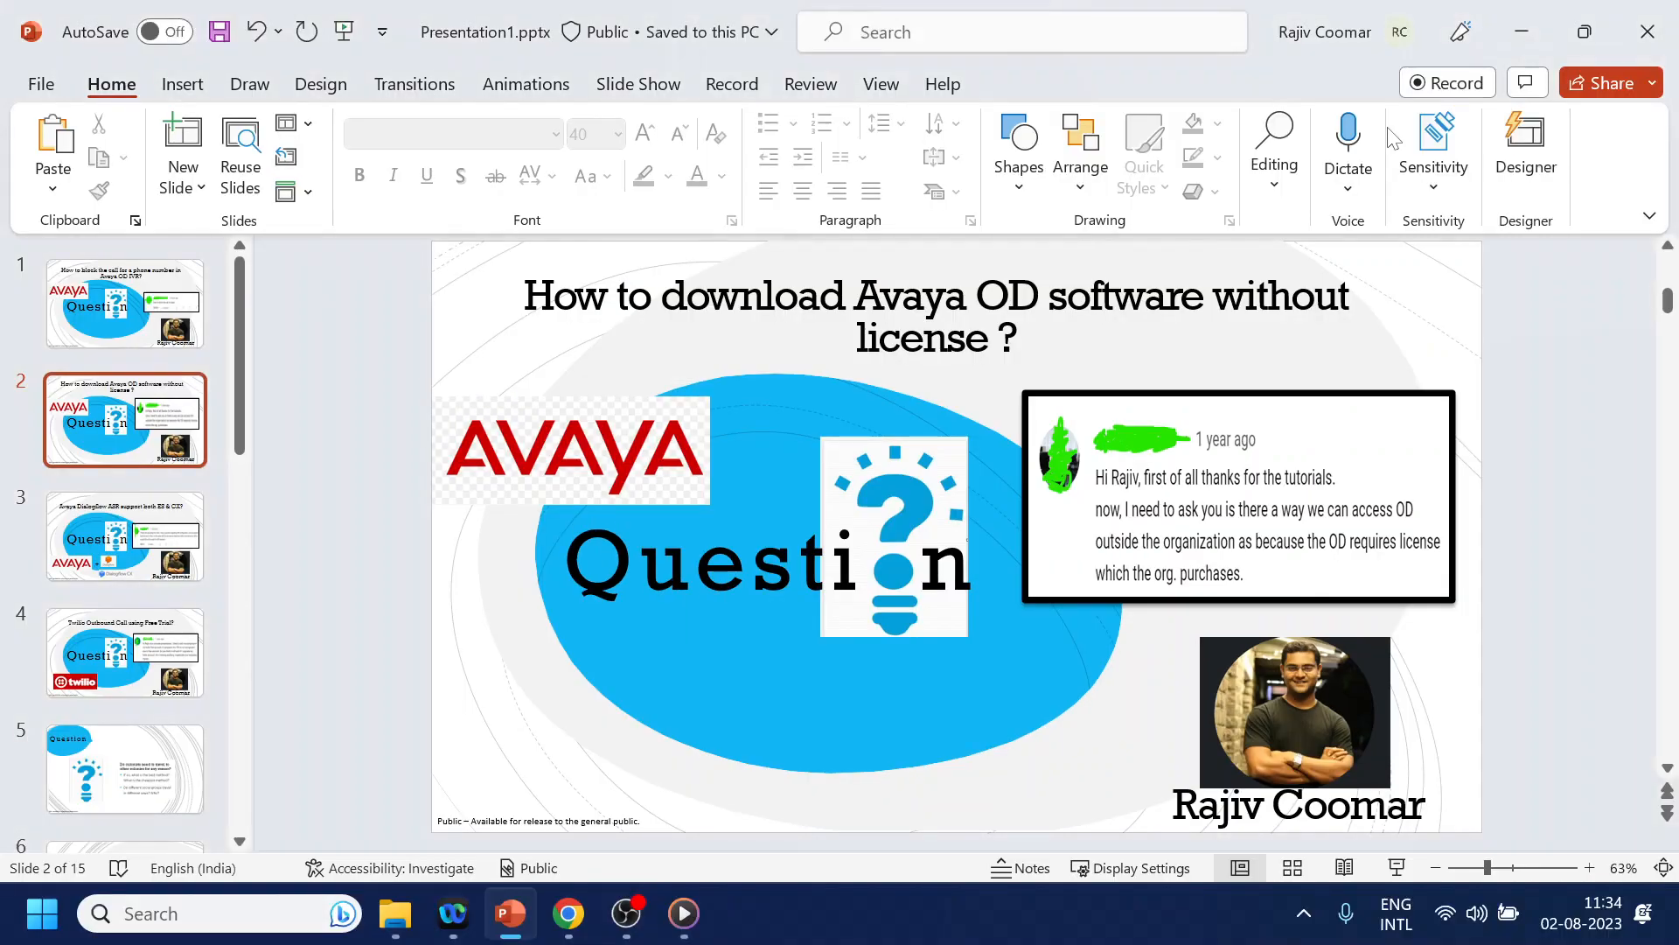
mouse_move(1390, 137)
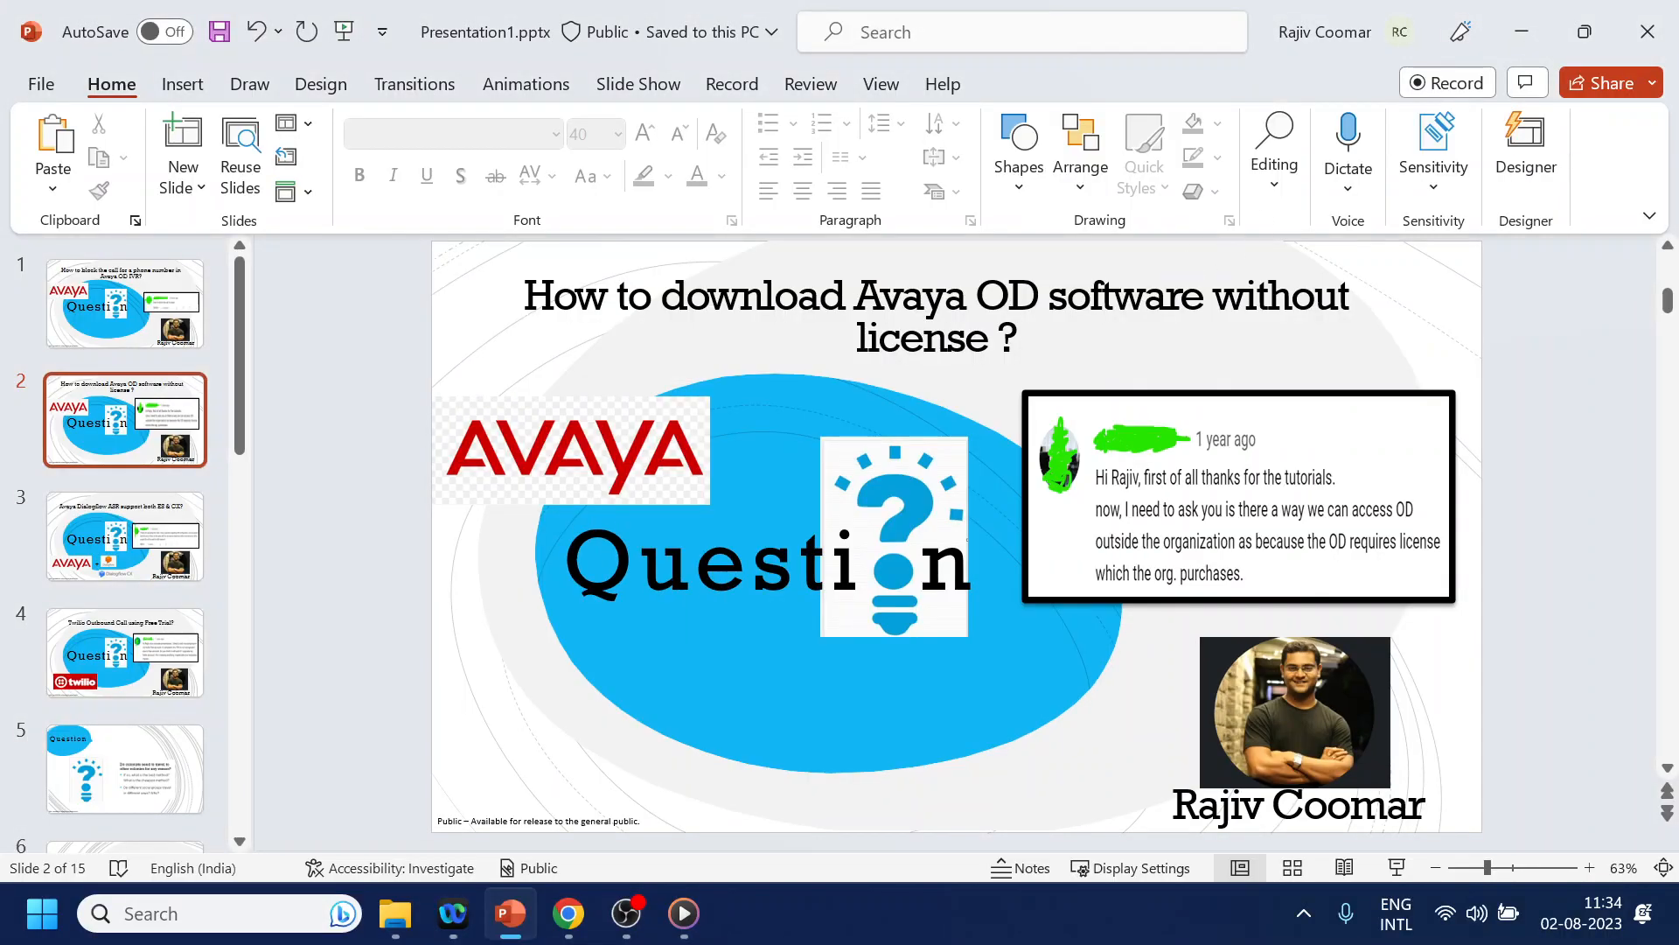
mouse_move(986, 507)
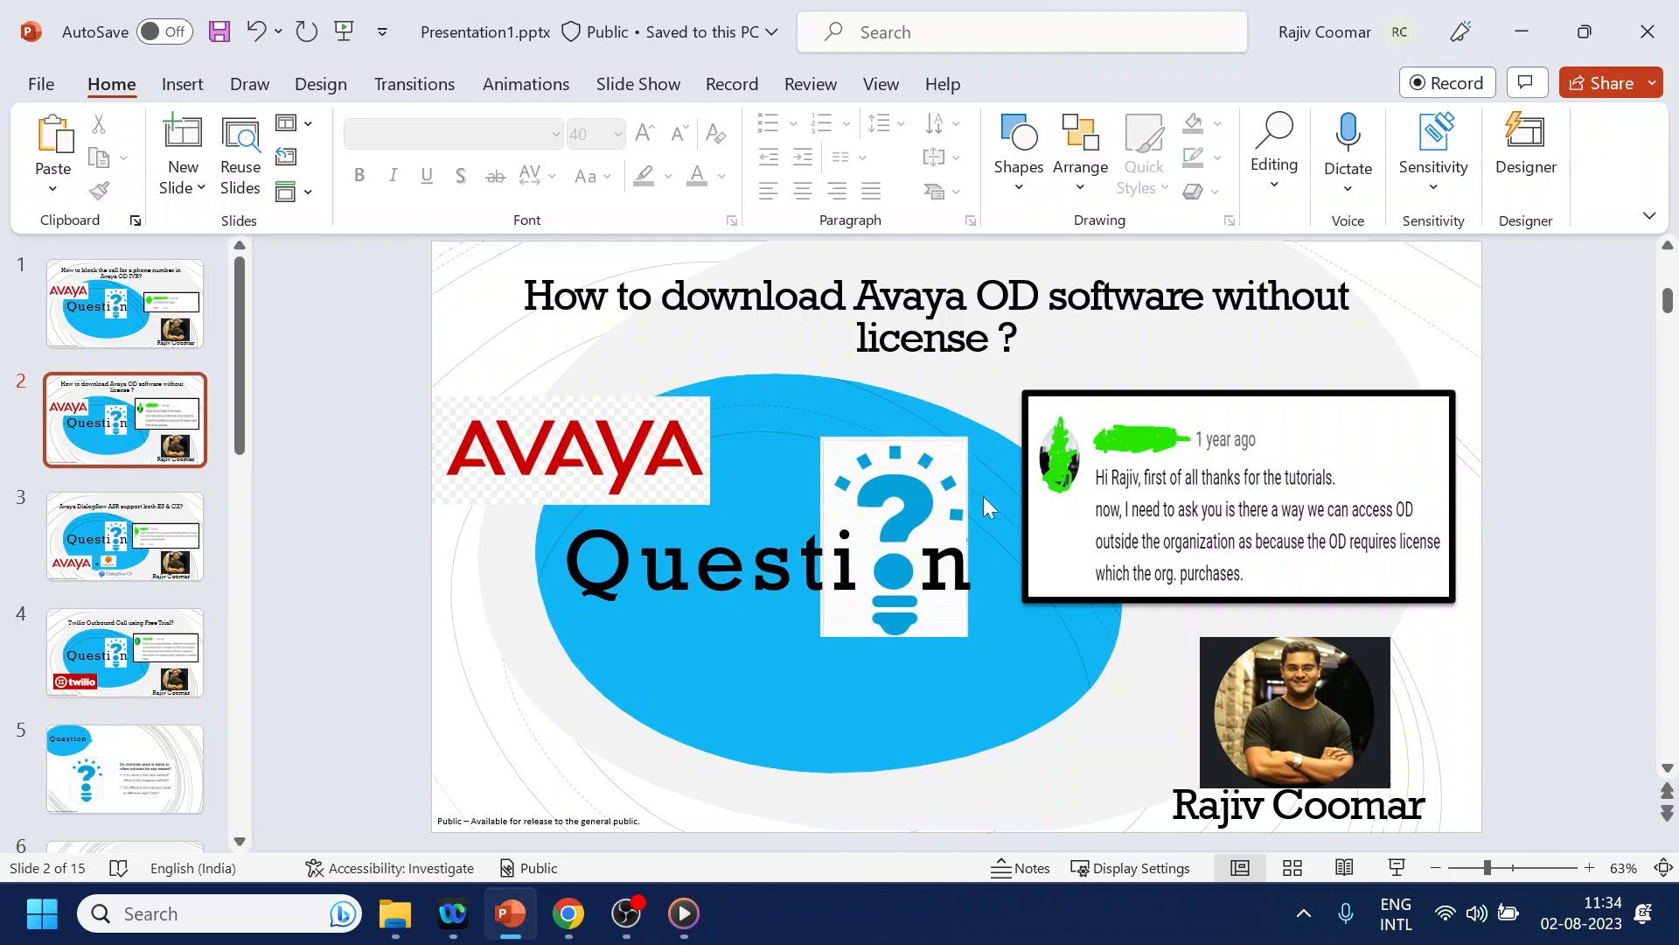
- Show the Release 7.2 page and highlight the ISO releases '7.2, 7.2.1, 7.2.2 and 7.2.3'
click(568, 913)
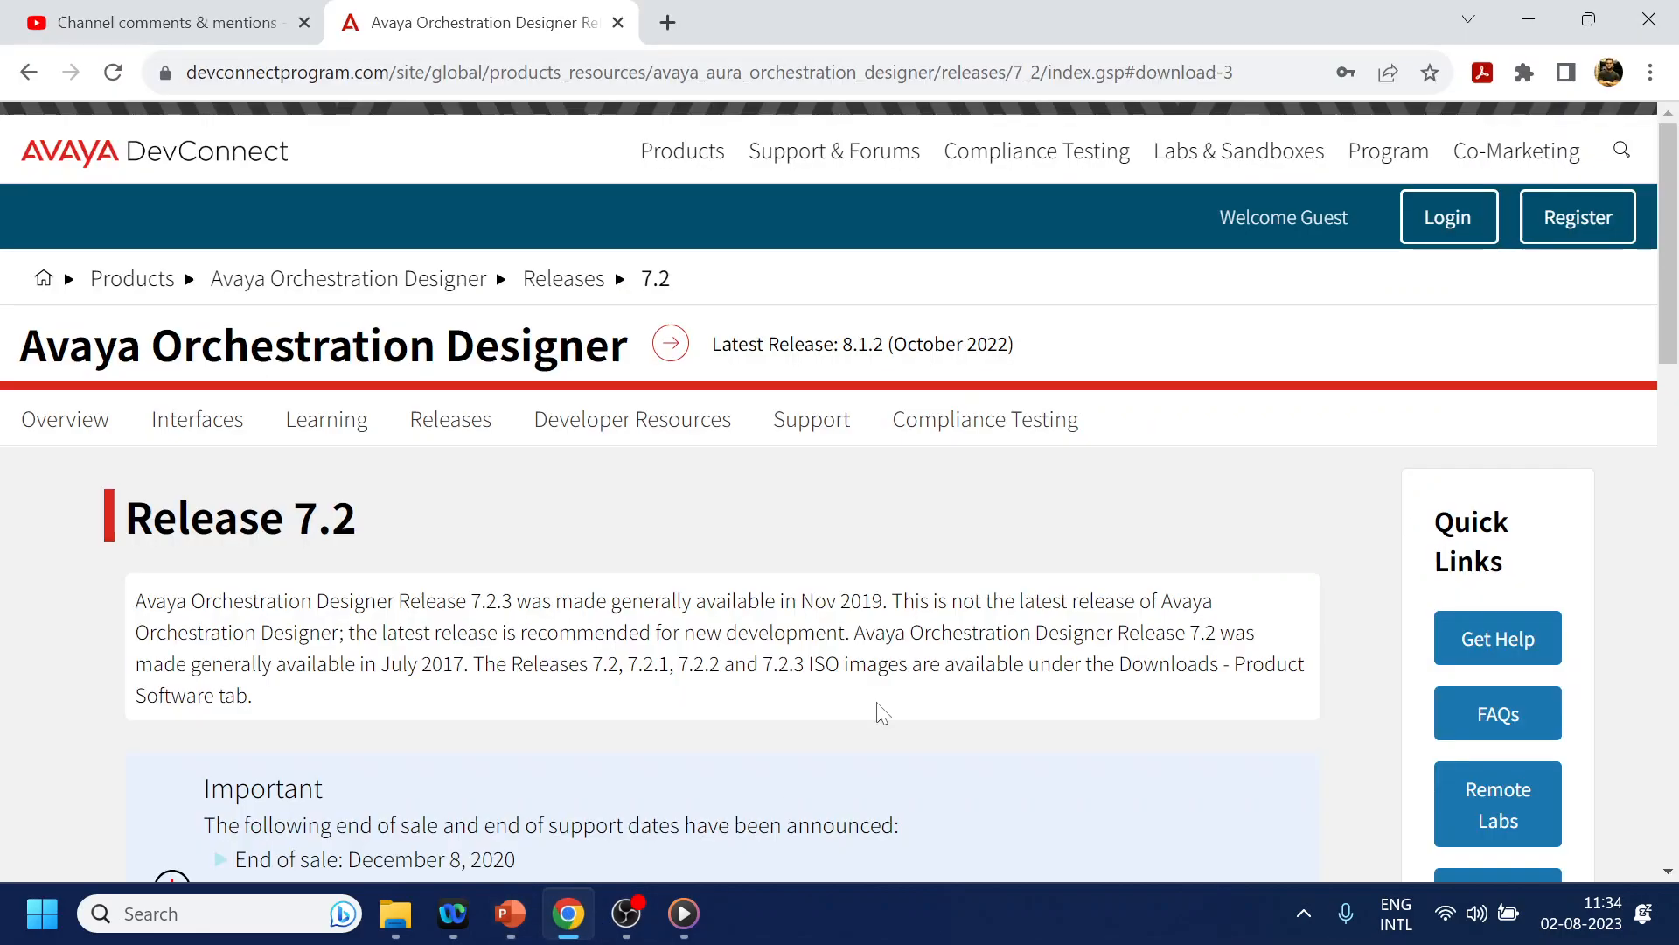
scroll(down, 3)
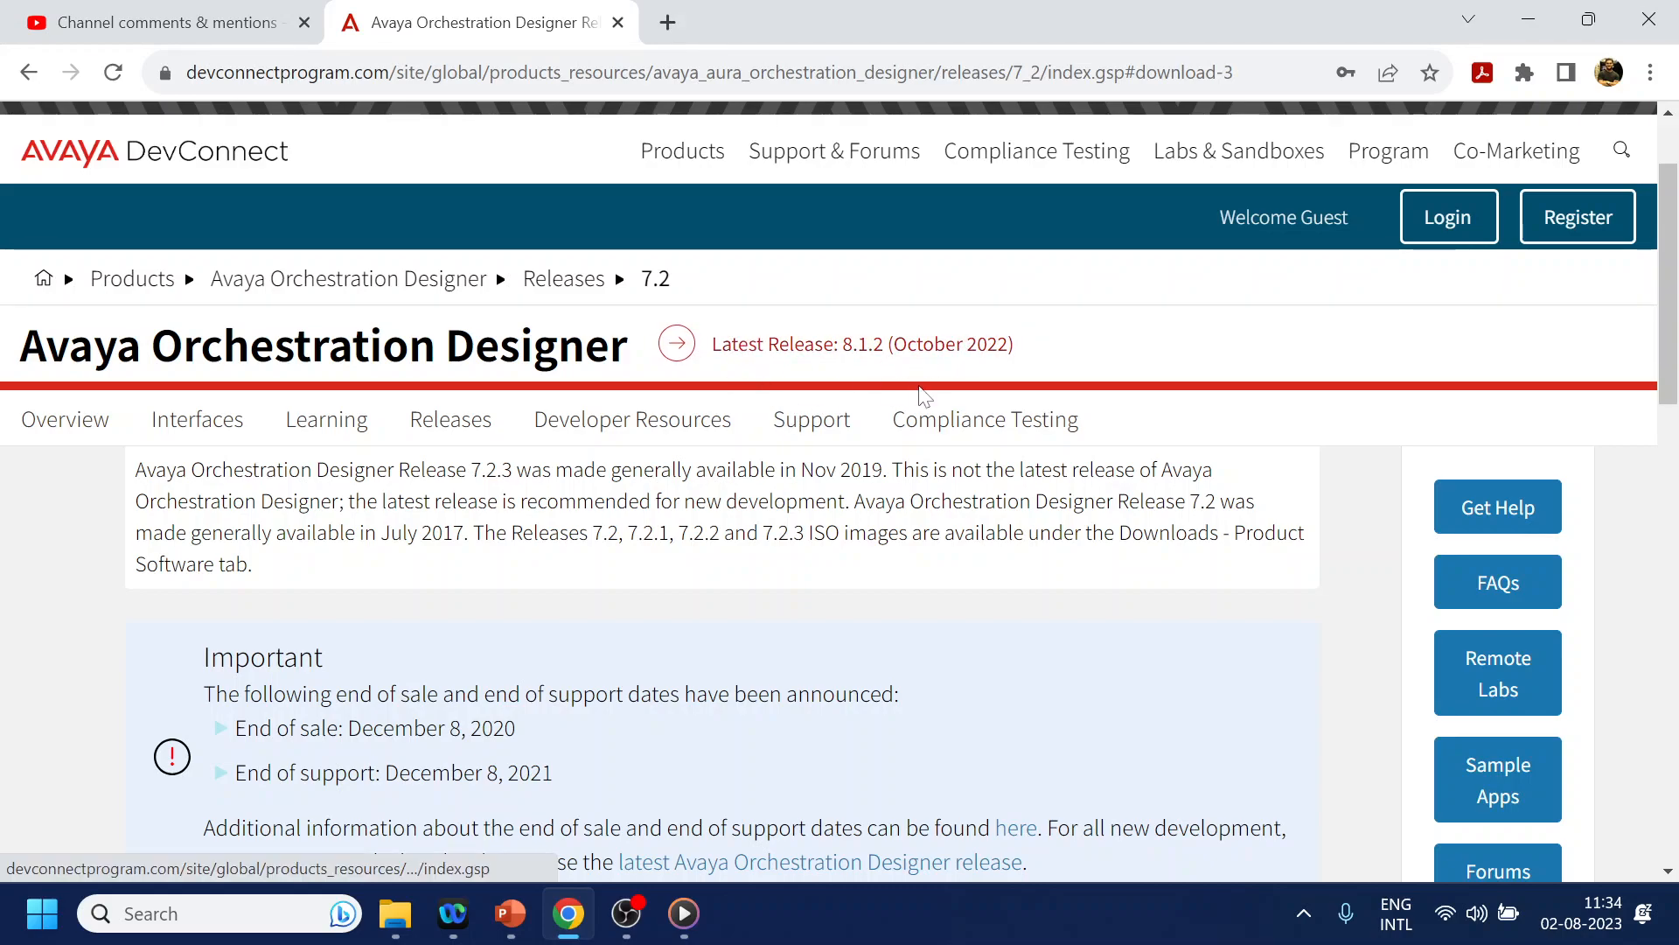
mouse_move(882, 364)
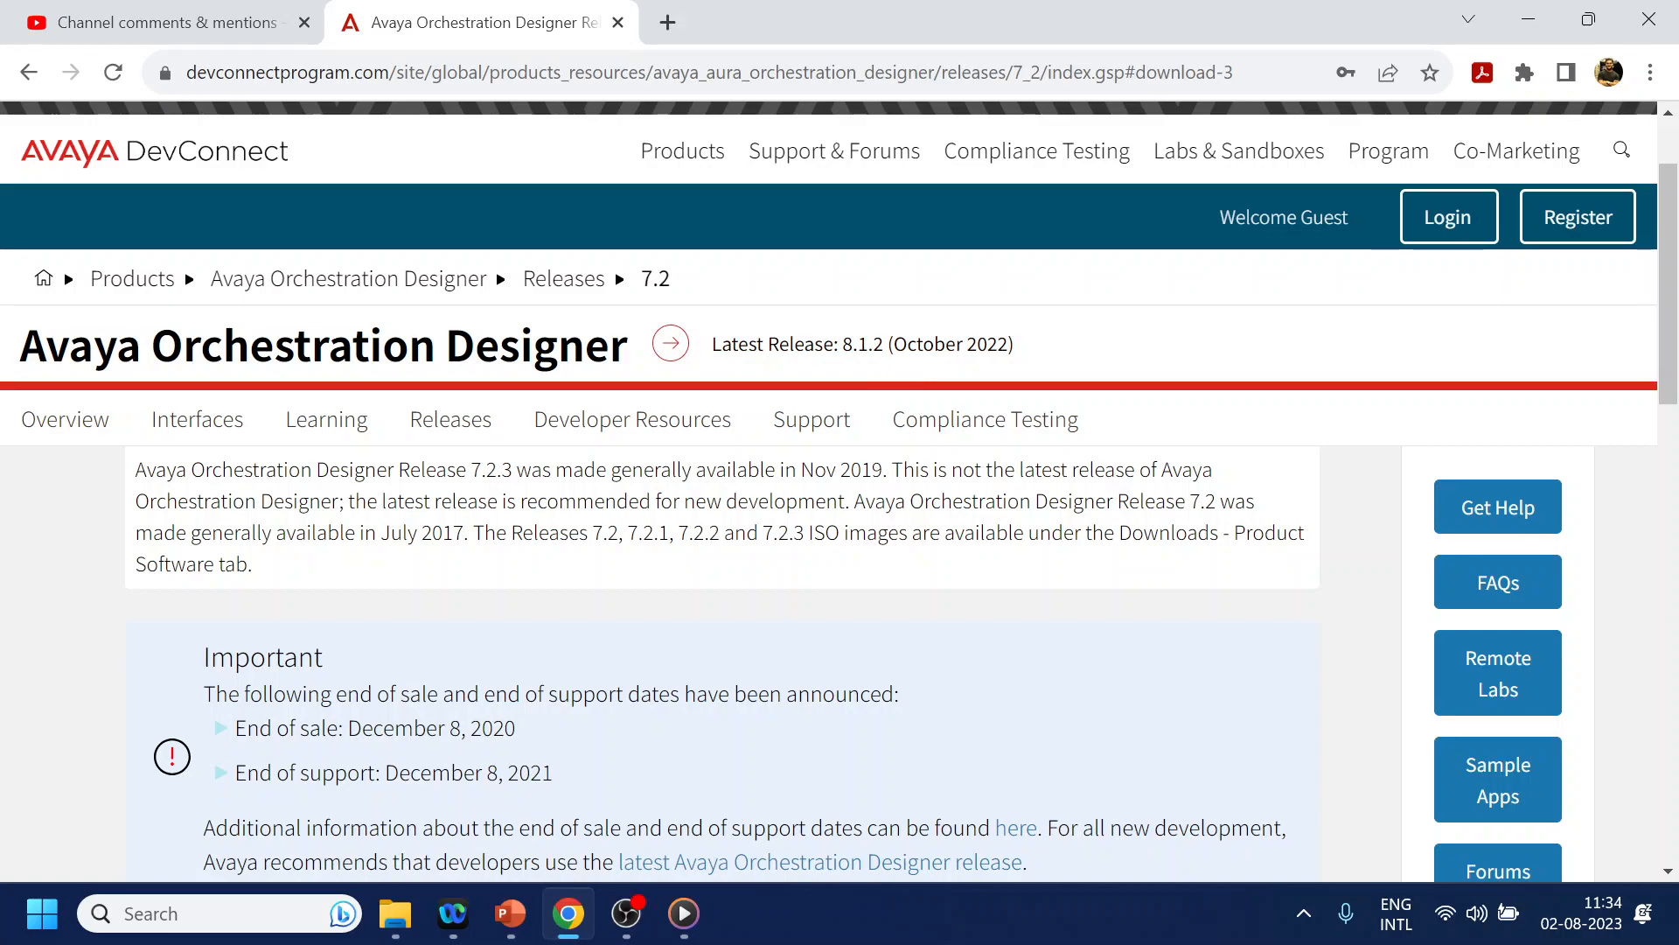
drag(591, 533, 804, 533)
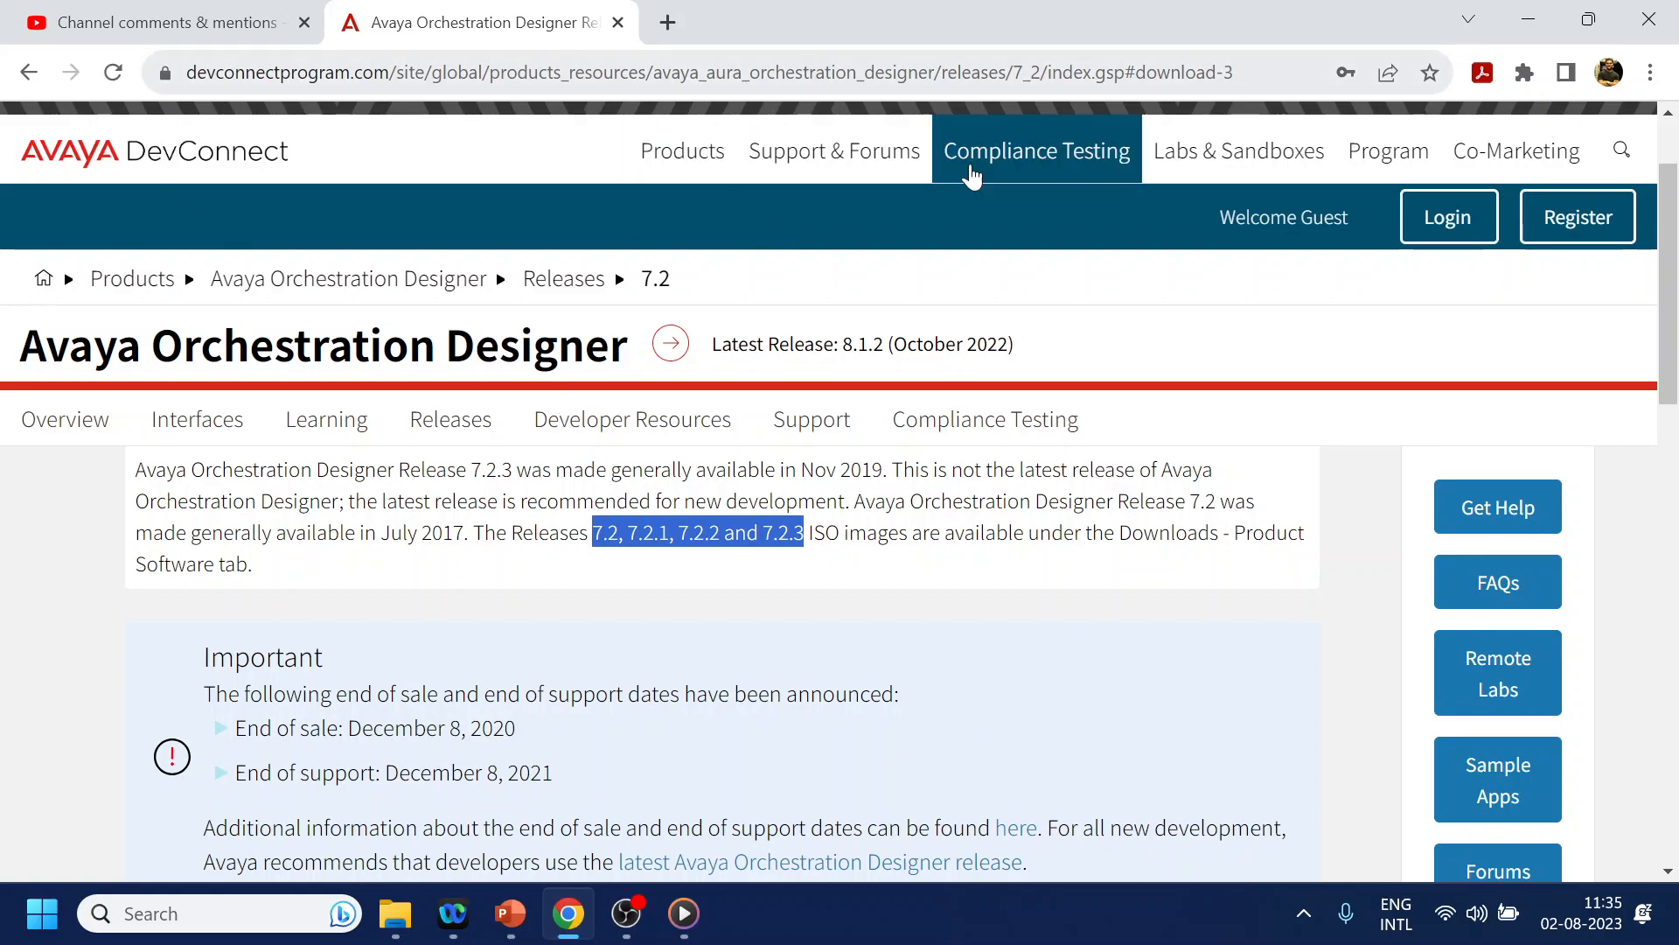
mouse_move(1627, 235)
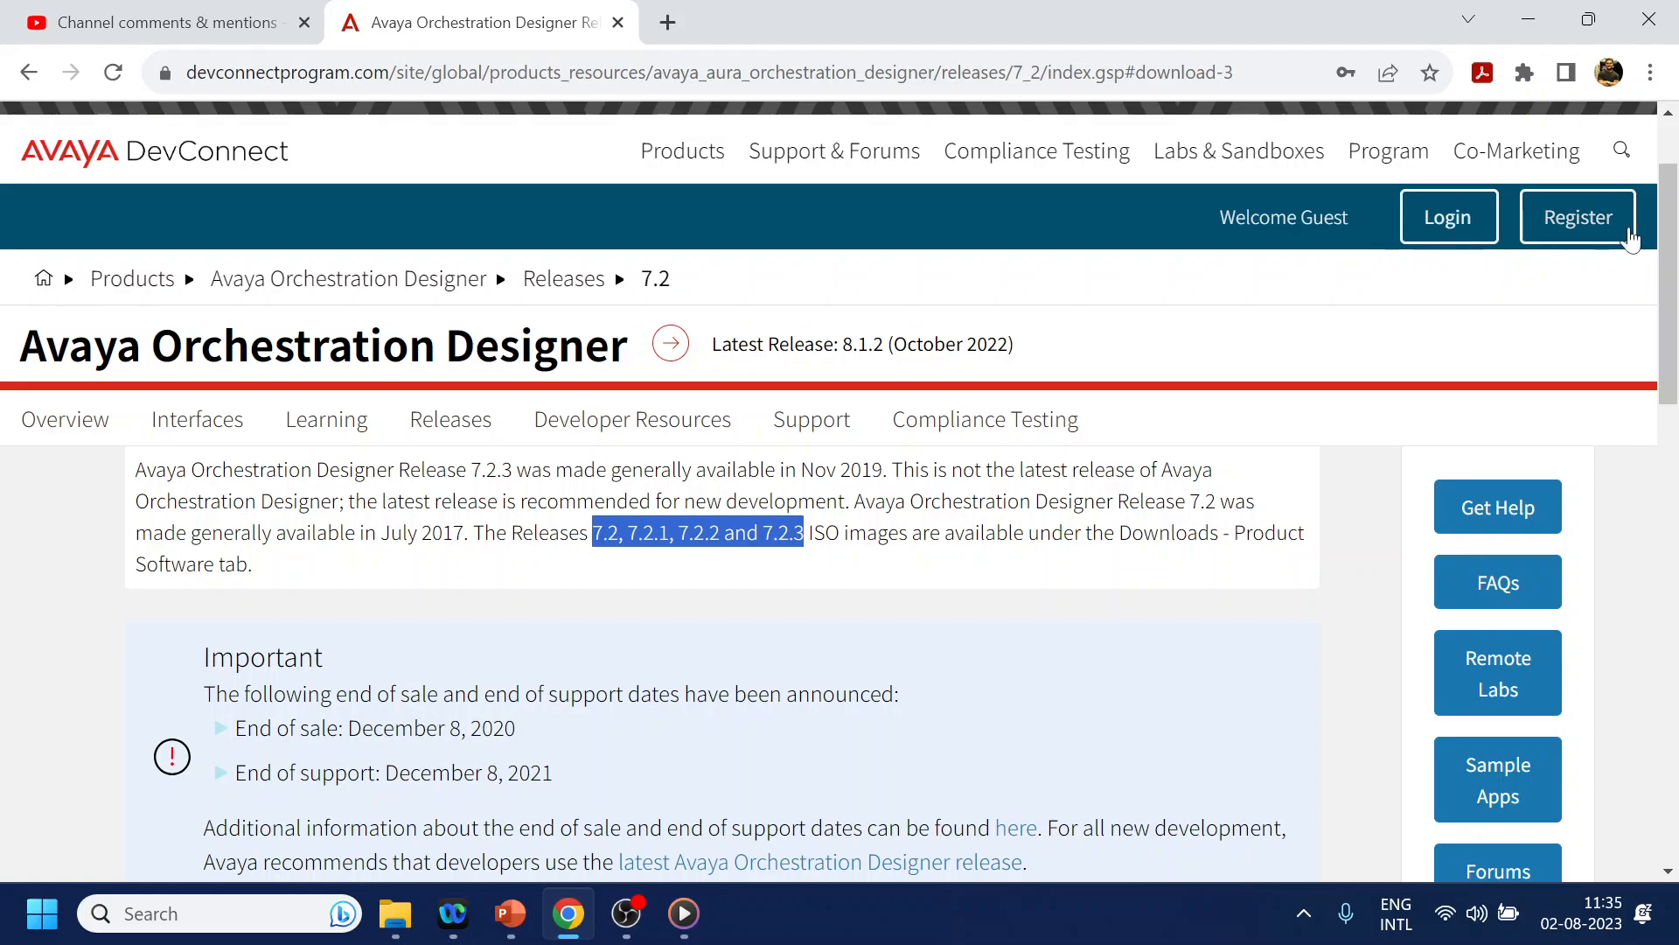
mouse_move(267, 118)
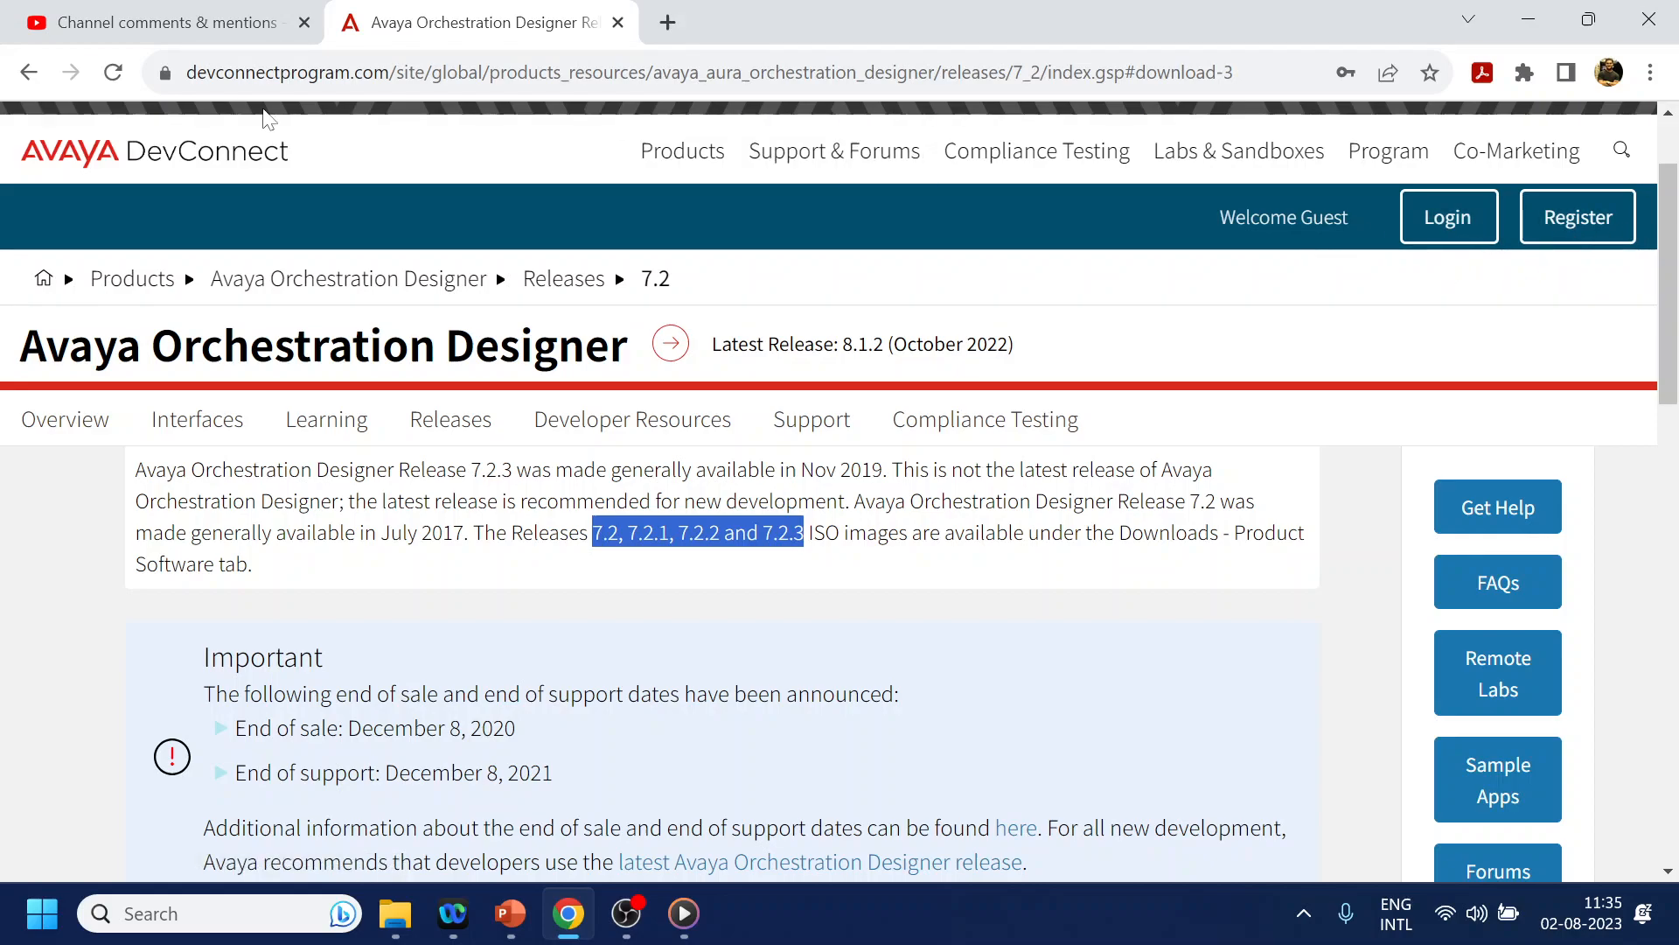
- Open the Login dropdown offering DevConnect ID or Avaya SSO ID sign-in
click(1447, 216)
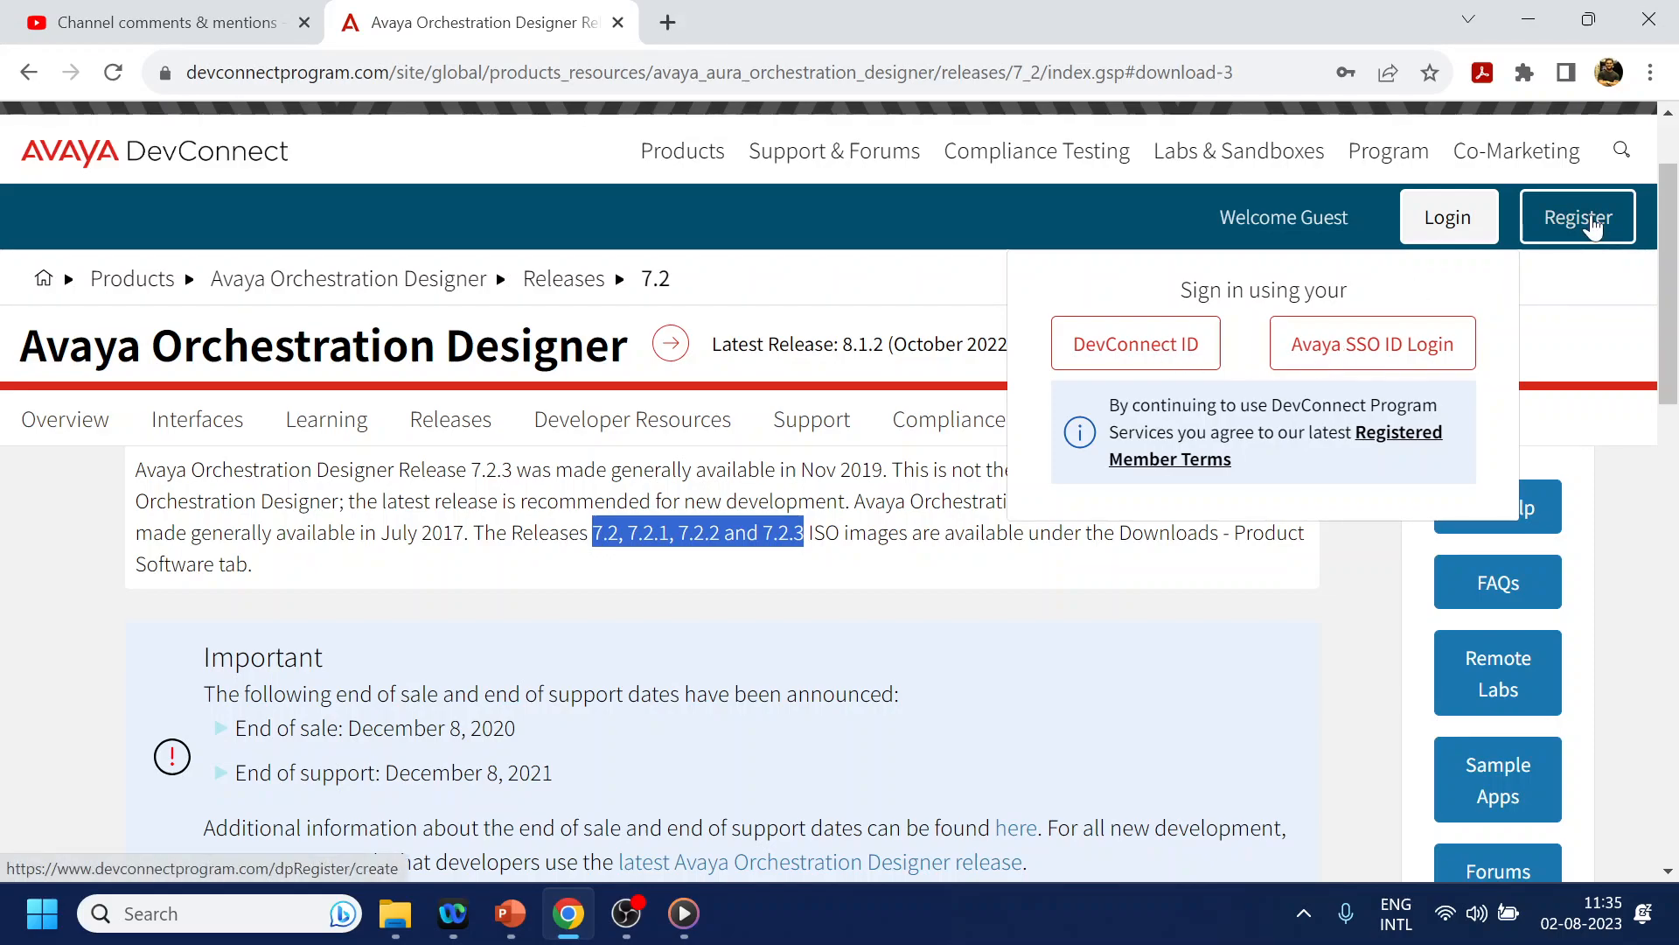
mouse_move(1387, 276)
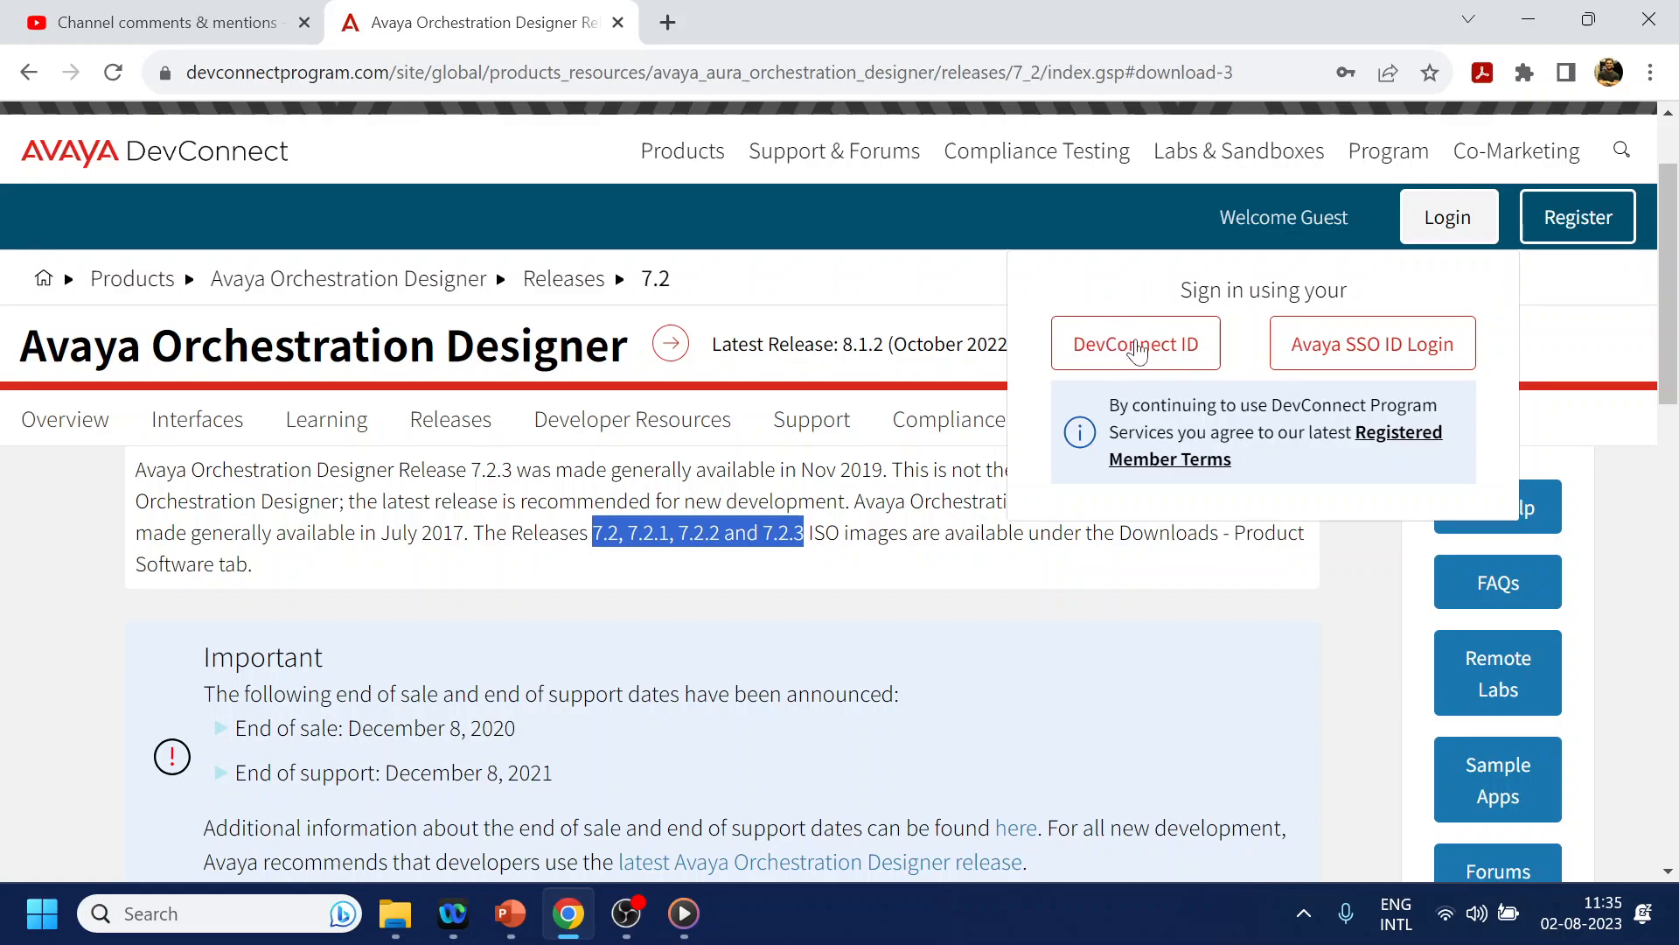
- Log in with a DevConnect ID using Chrome's saved credentials
click(1134, 344)
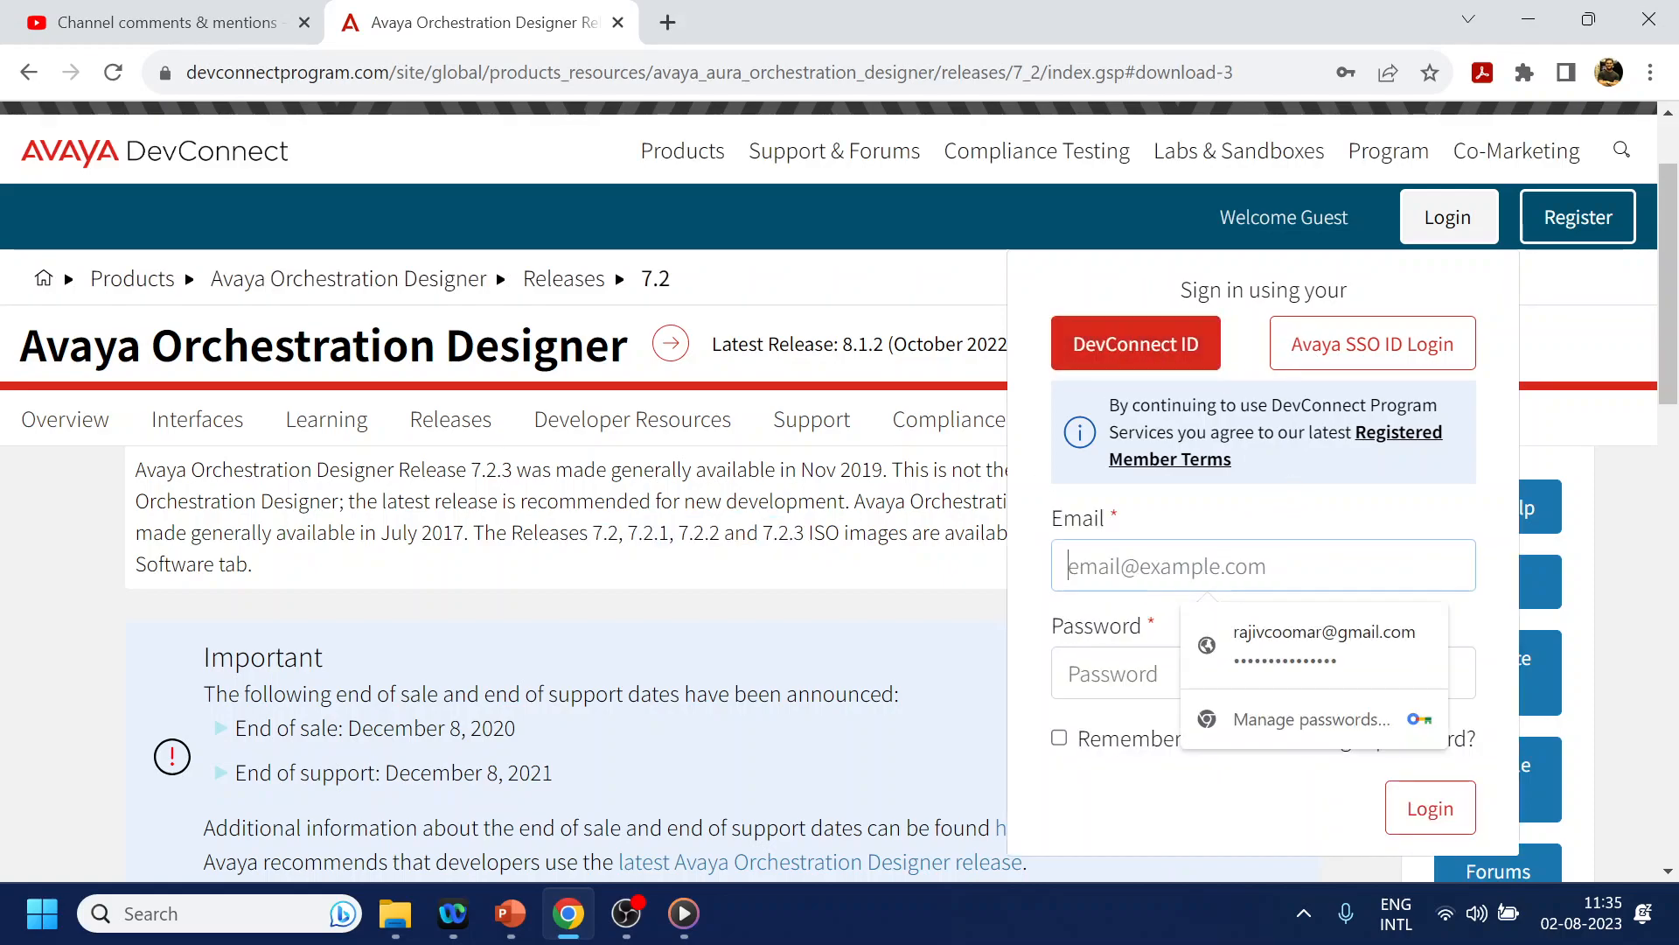
click(1323, 644)
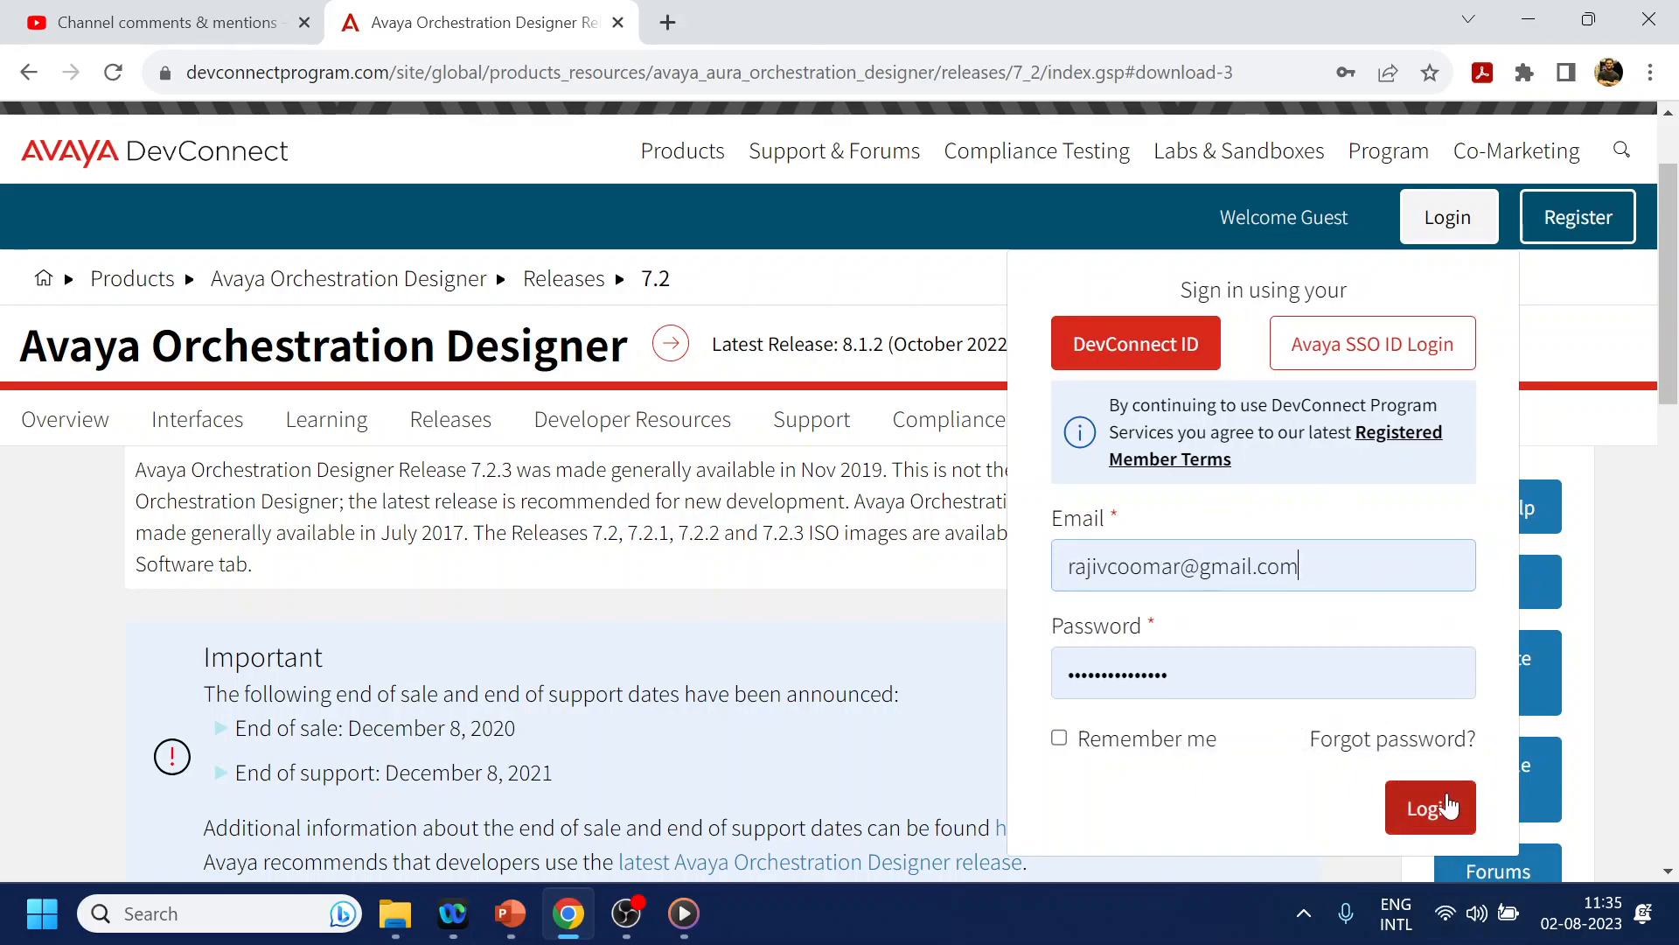
click(1430, 807)
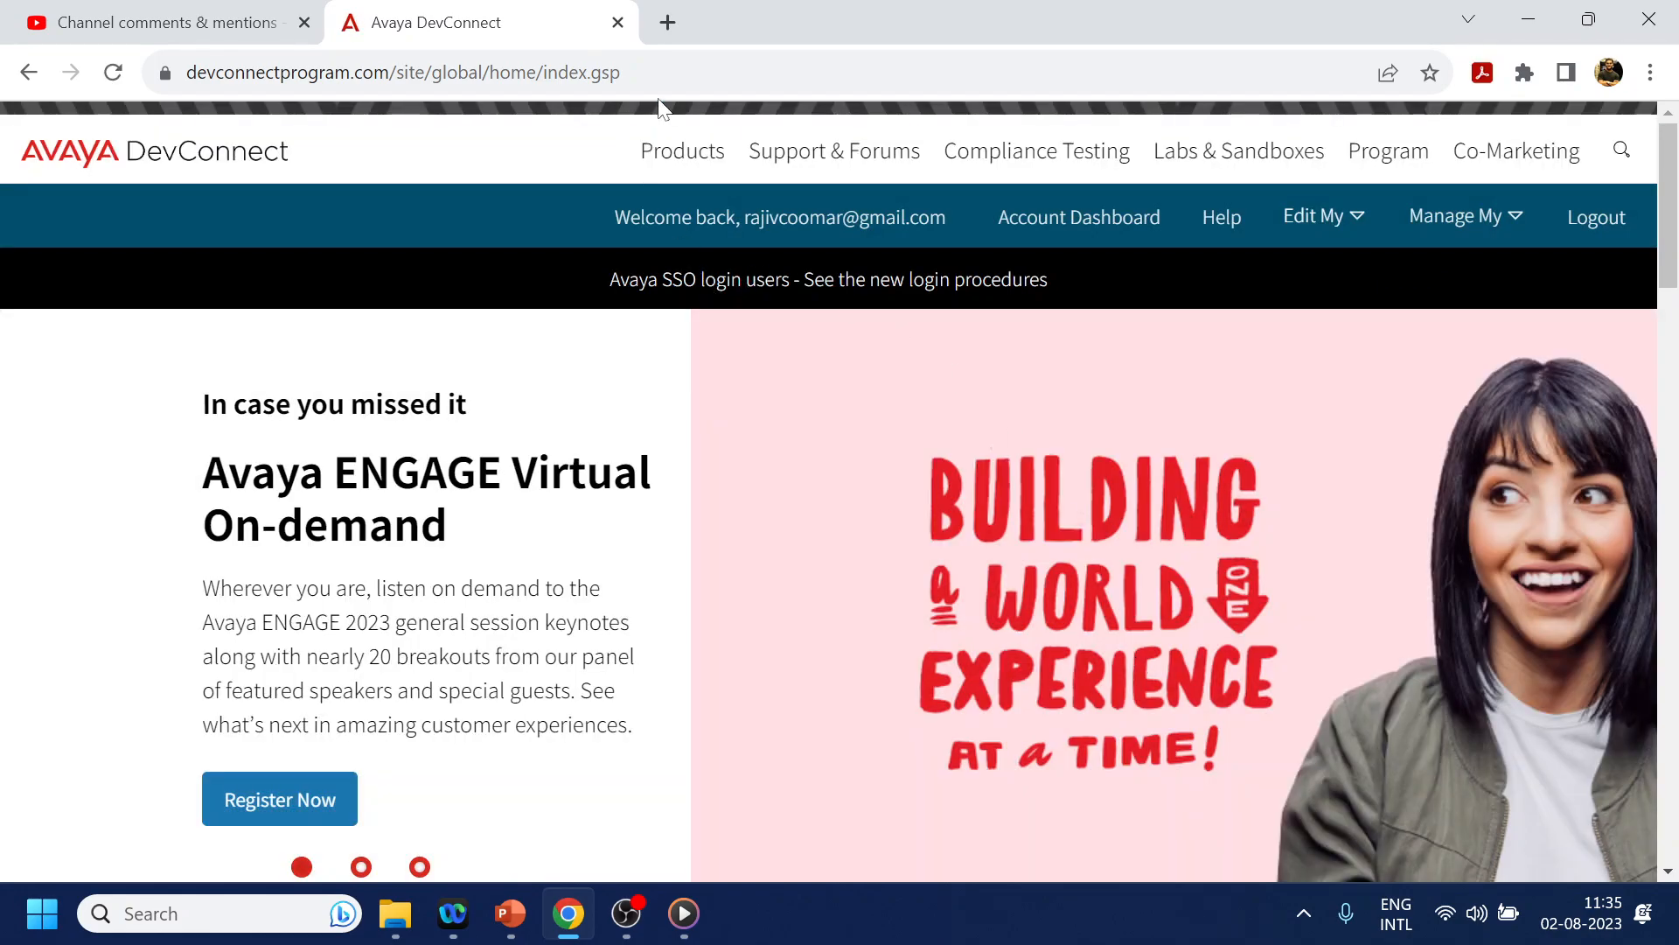
- Return to the Release 7.2 Downloads tab listing the Feature Pack 3 ISO image
text(no license)
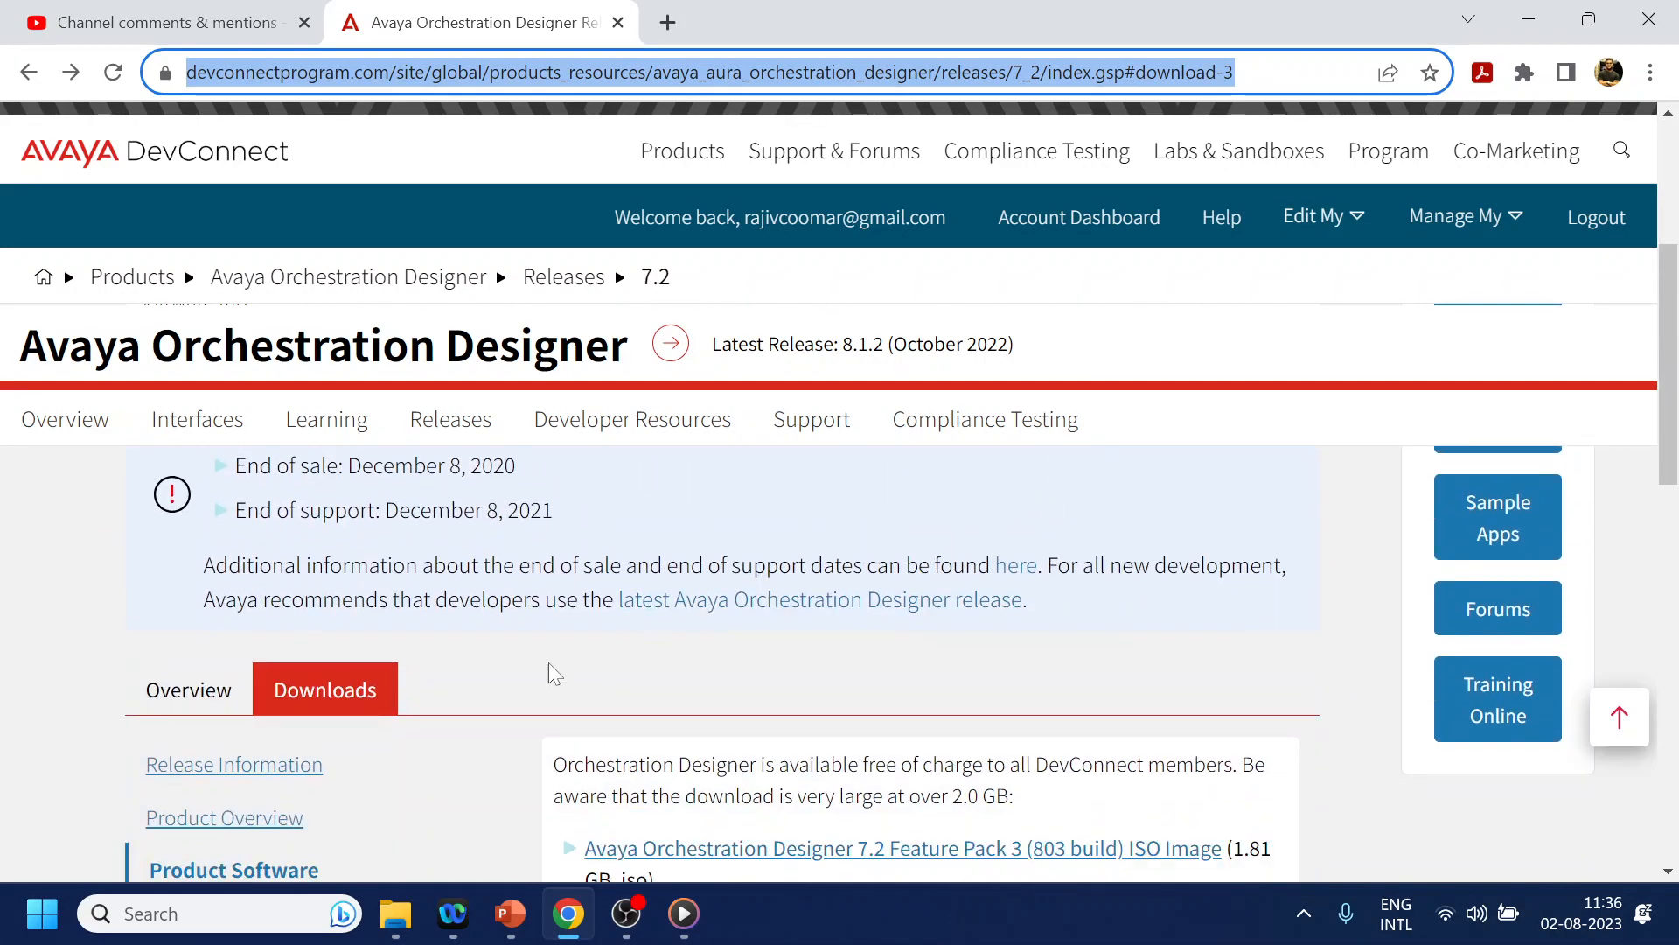
scroll(down, 3)
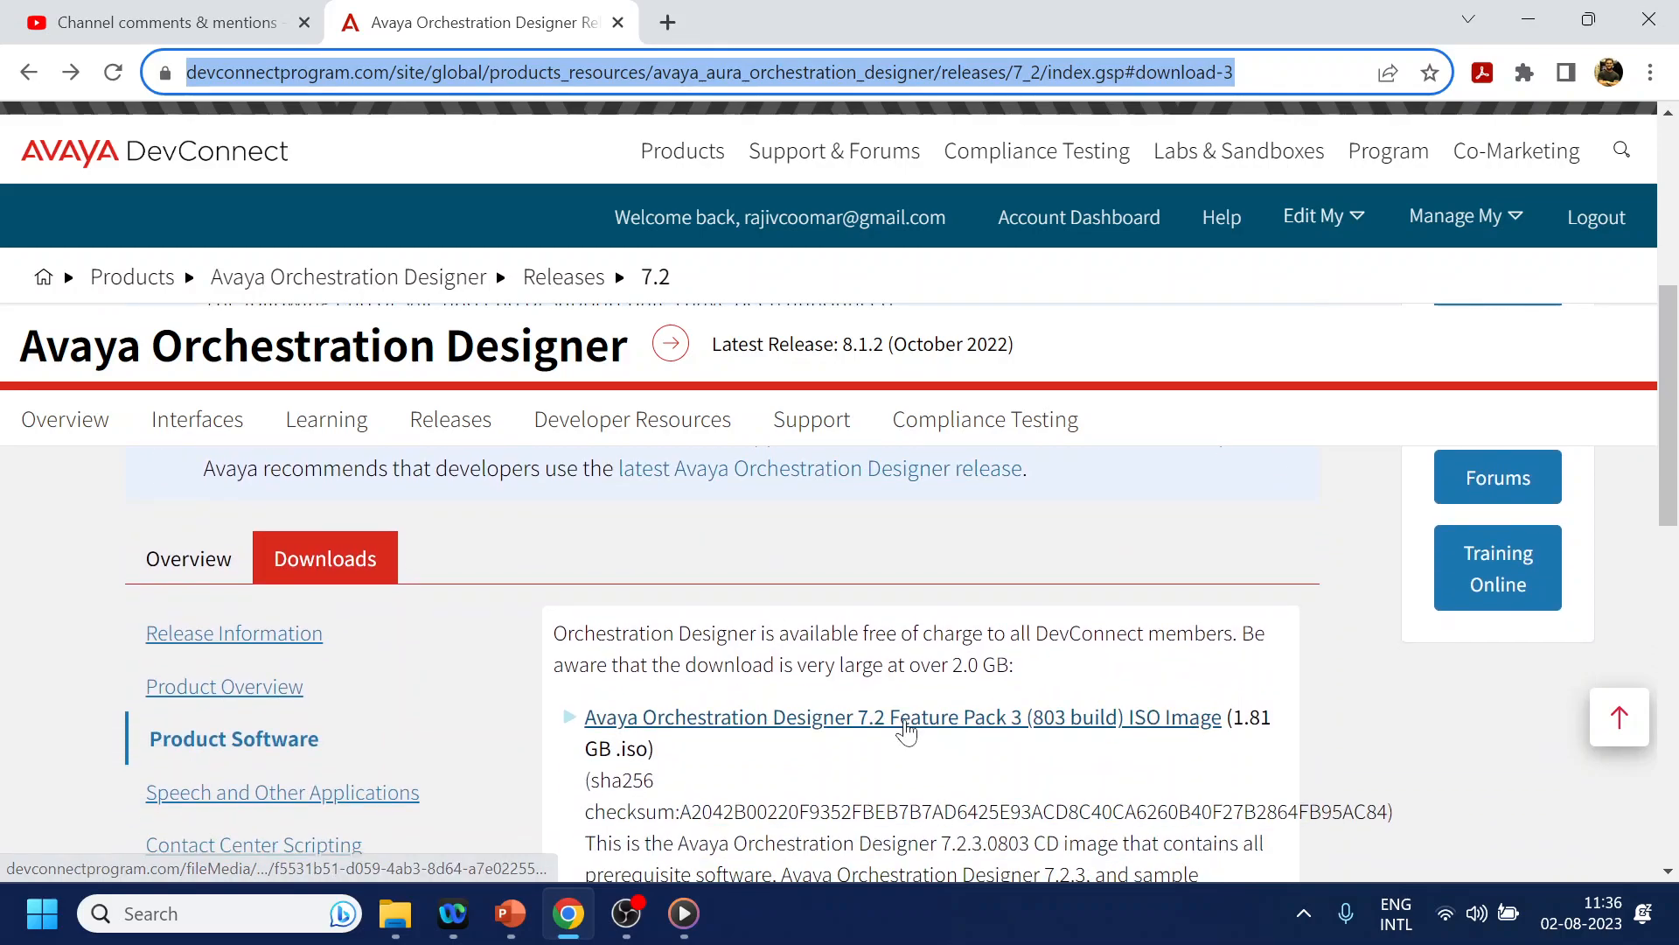
scroll(down, 3)
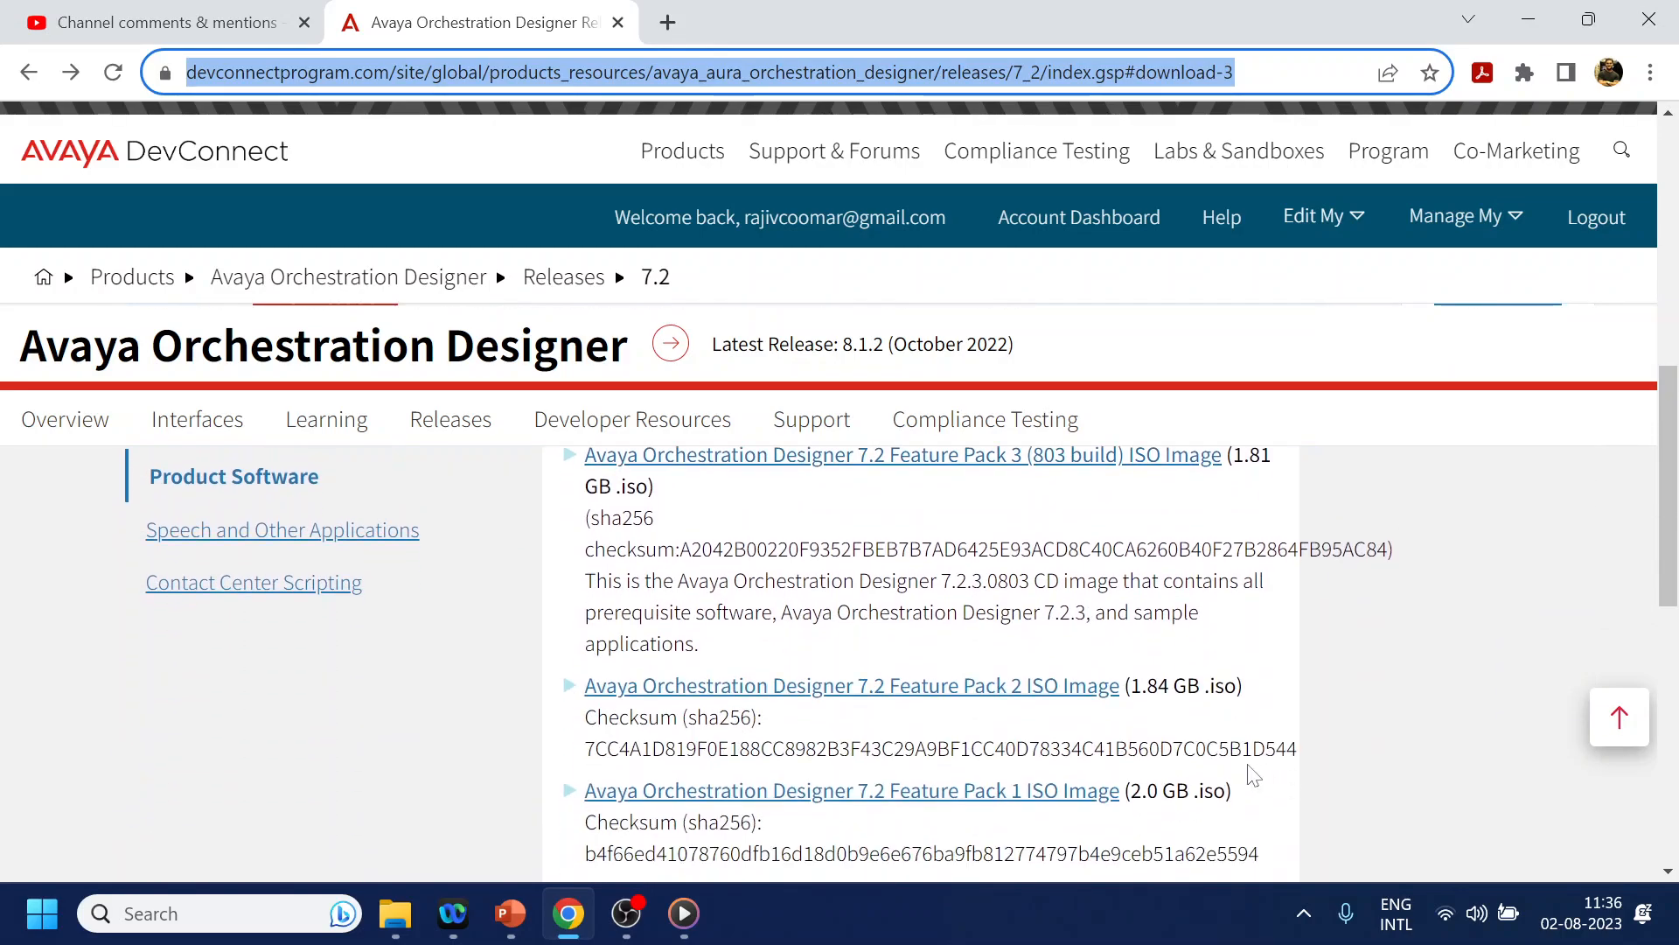
scroll(down, 3)
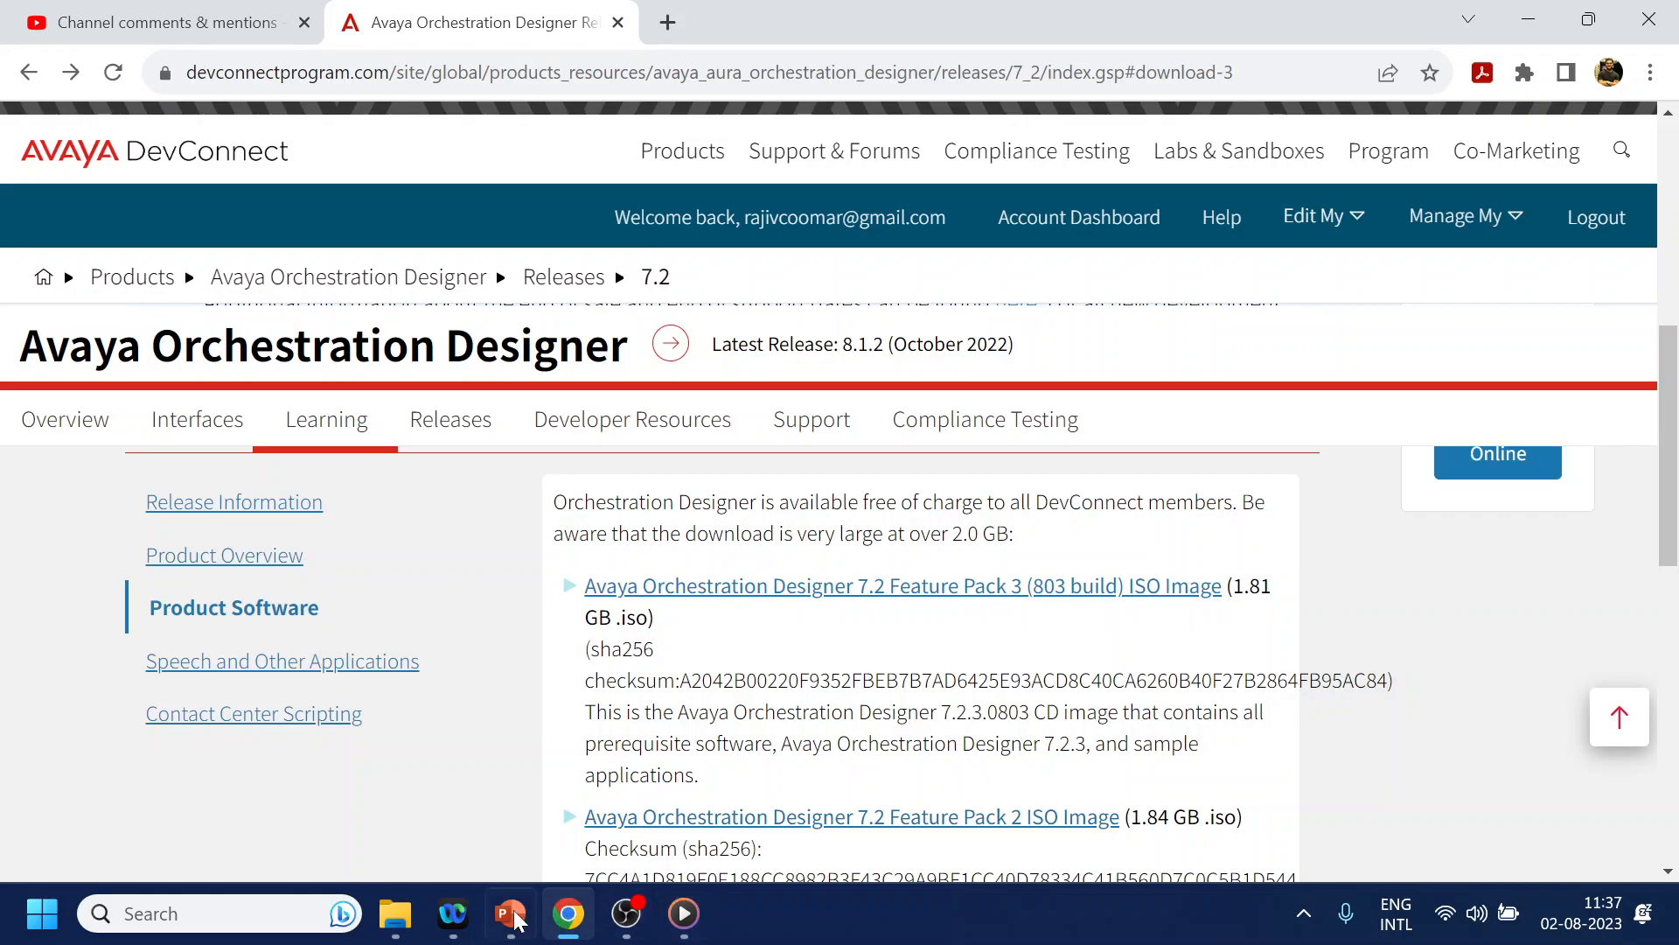
click(510, 913)
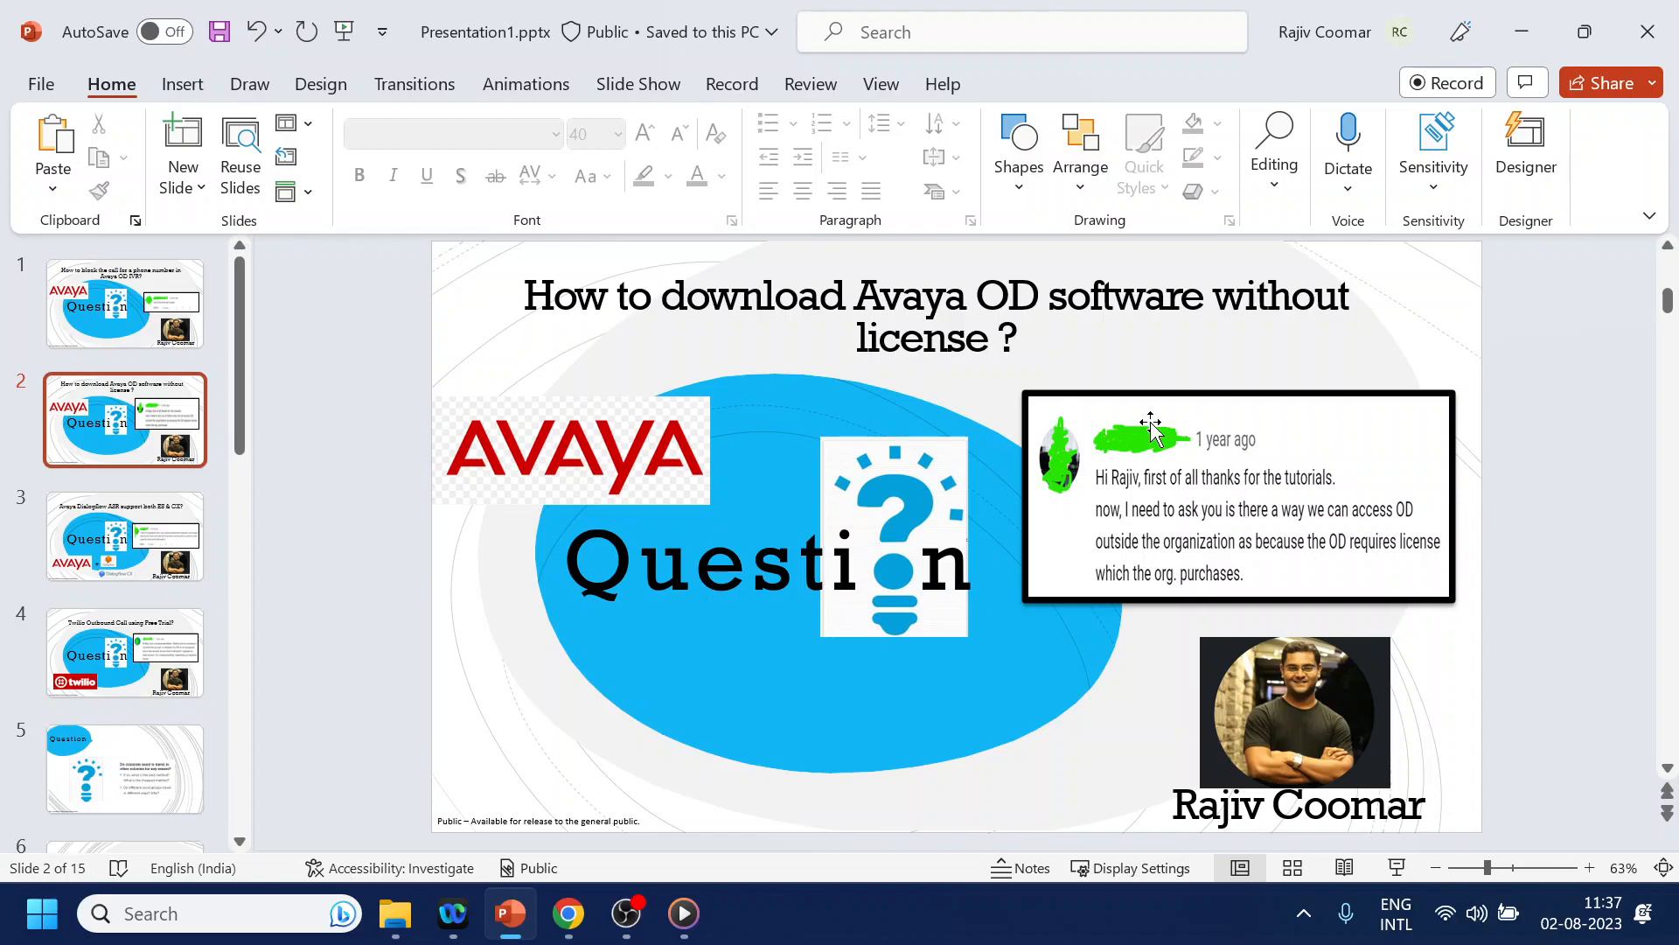
mouse_move(1167, 595)
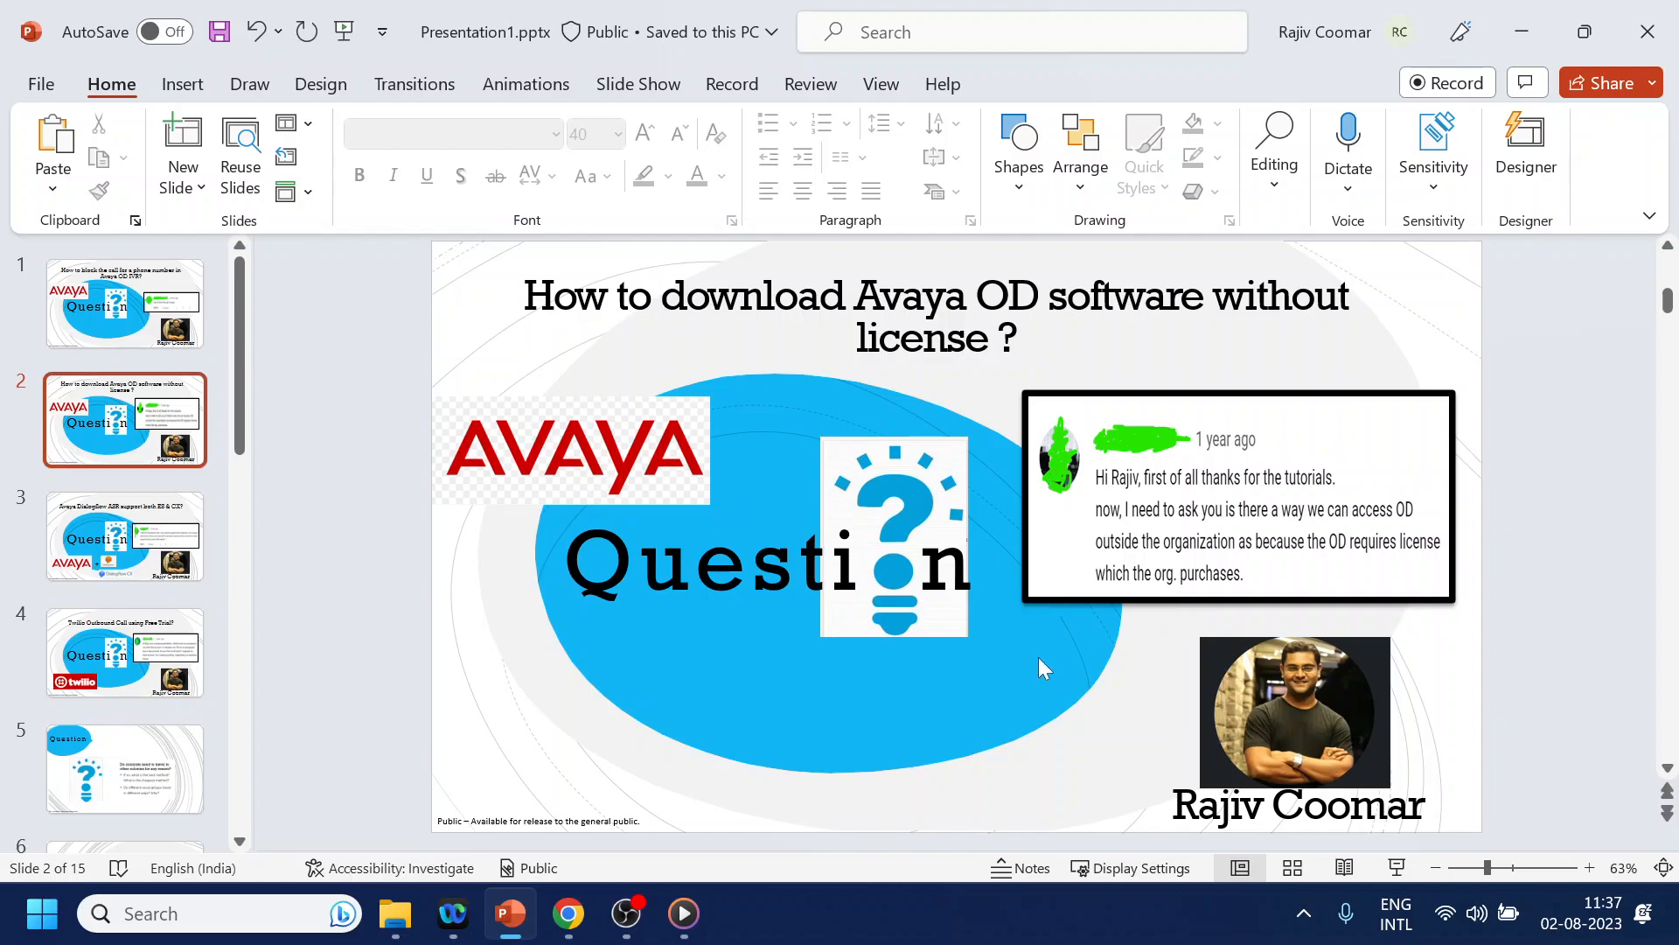
click(568, 914)
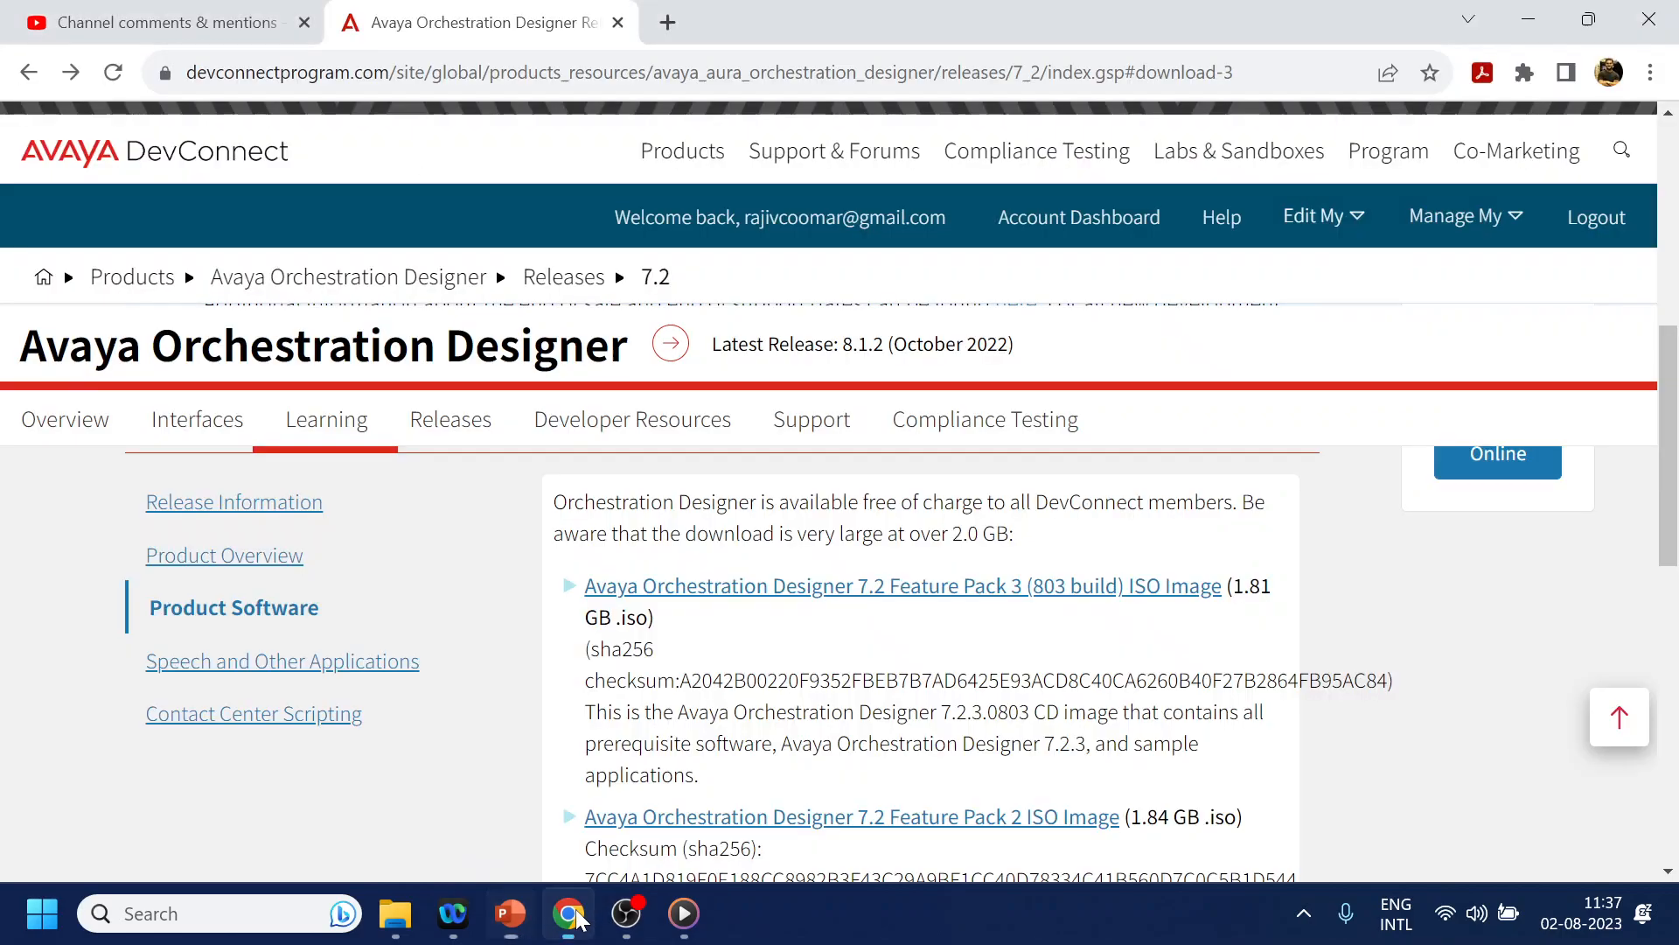